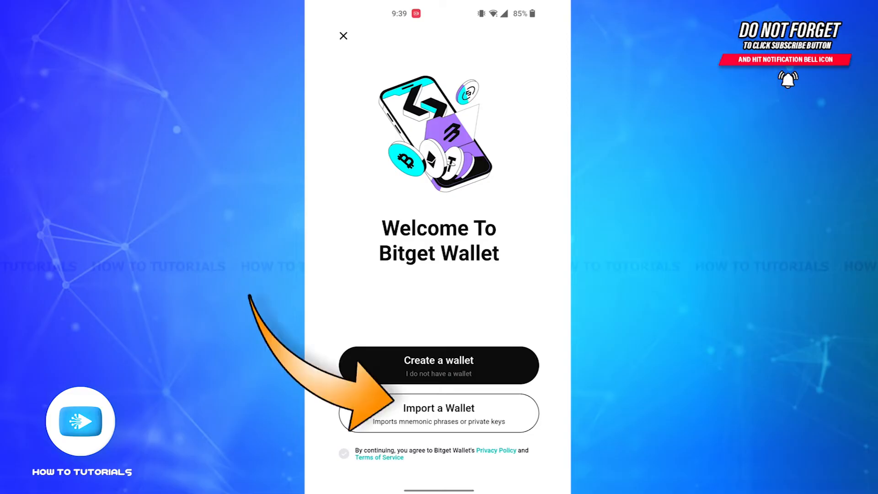
# Step: Choose Import a Wallet, then Keyless Wallet with email sign-in, reaching the email entry screen
pyautogui.click(439, 412)
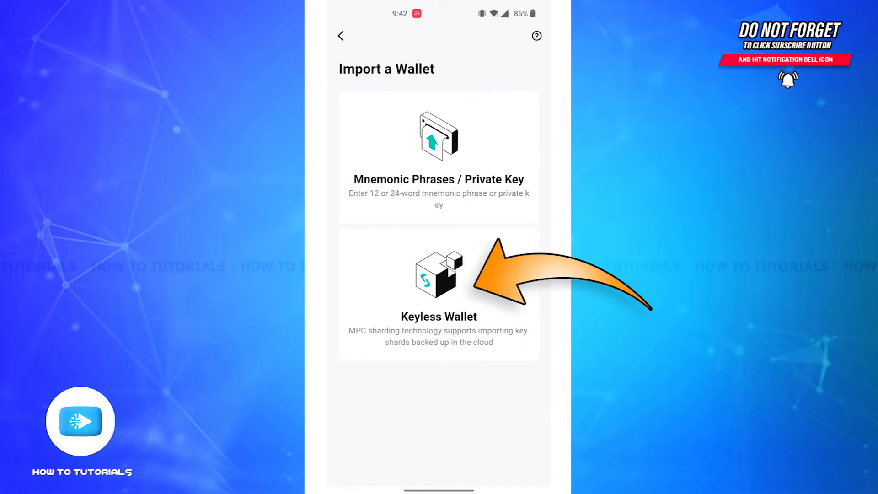
pyautogui.click(439, 274)
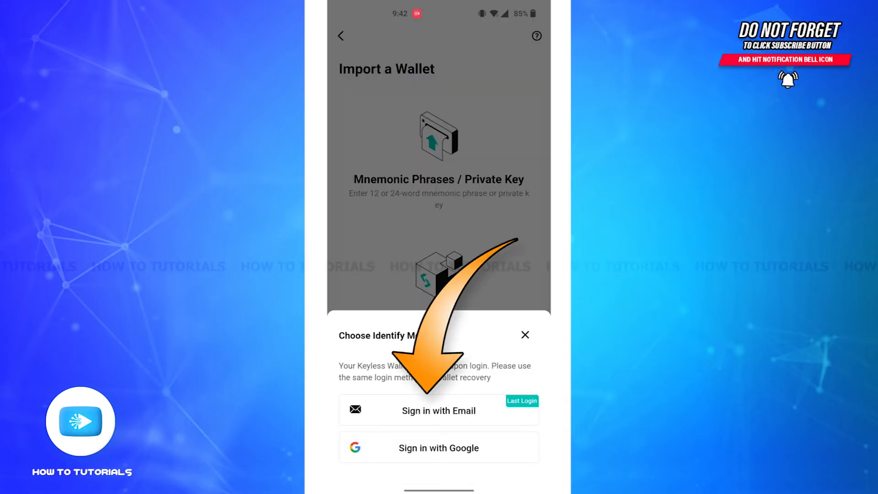
pyautogui.click(438, 409)
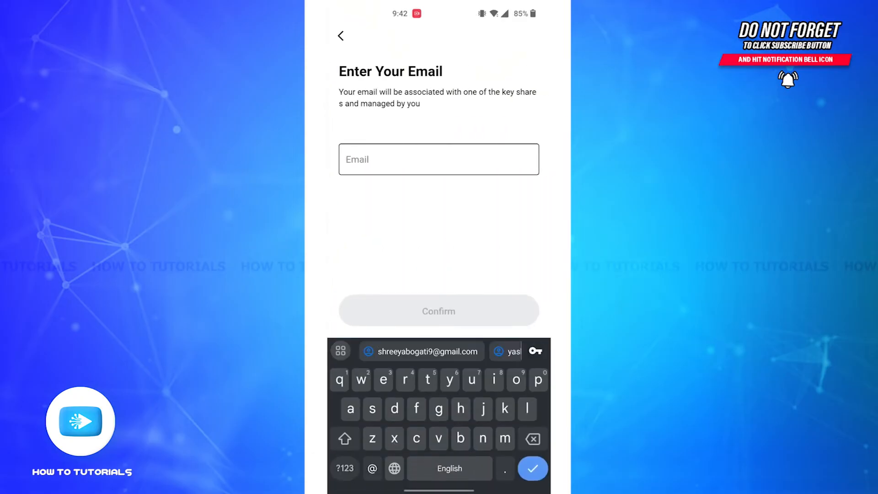
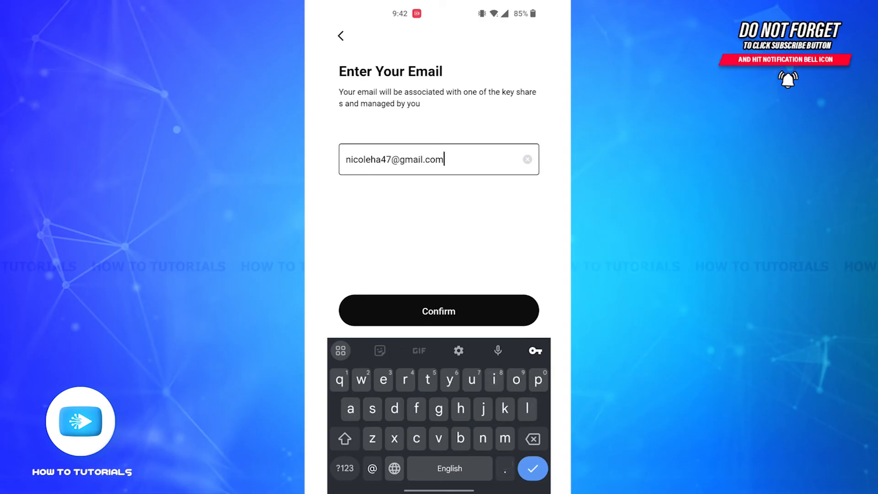
pyautogui.click(439, 311)
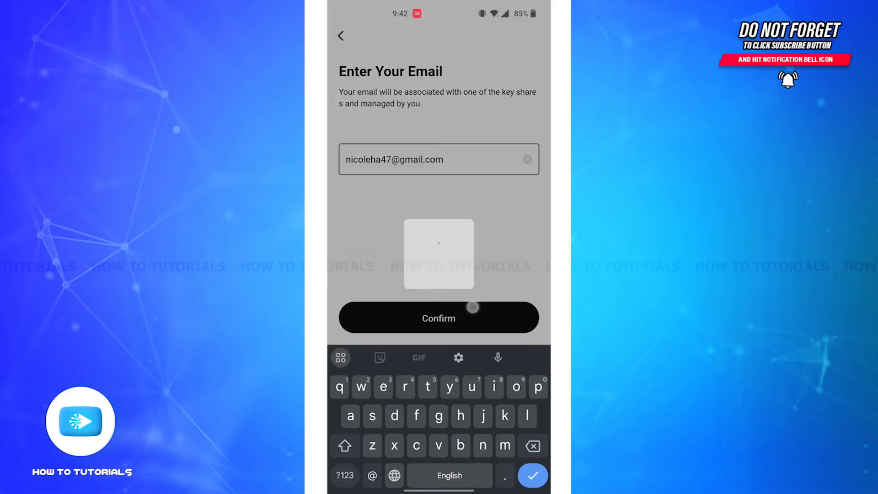
pyautogui.click(439, 318)
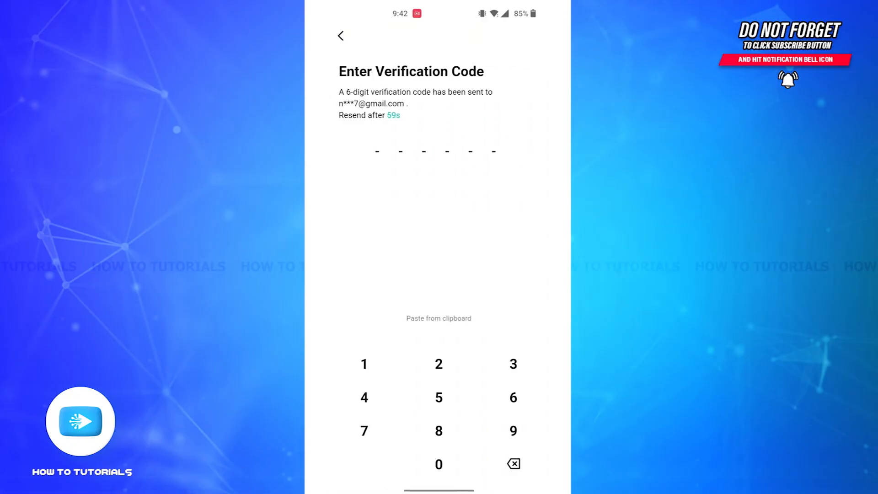